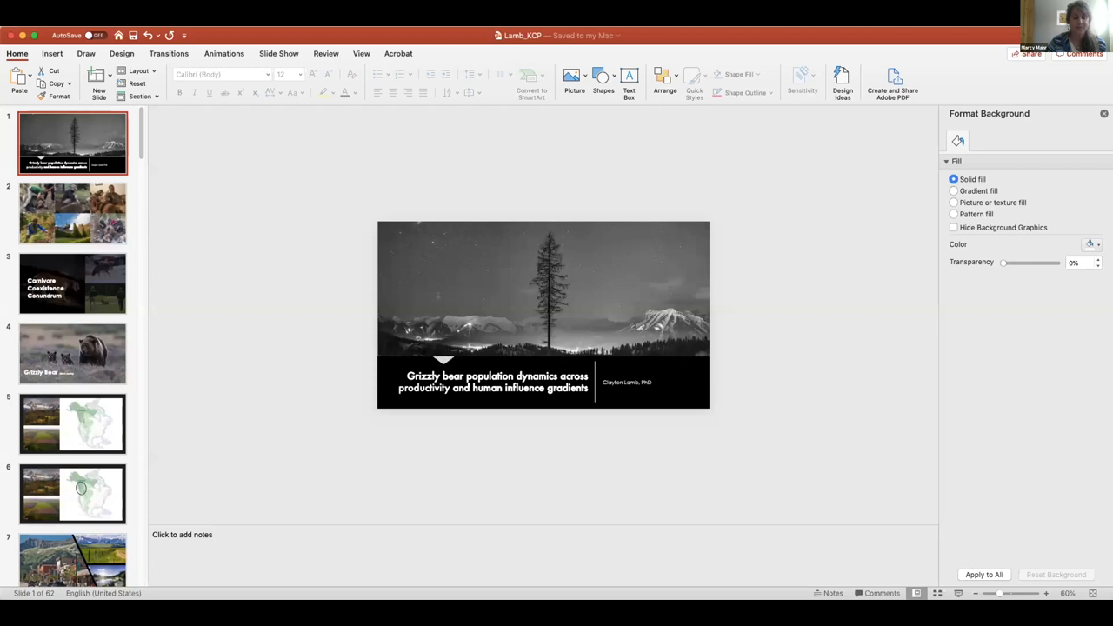
Step: Start the grizzly bear webinar slideshow full screen from the ribbon
left_click(278, 53)
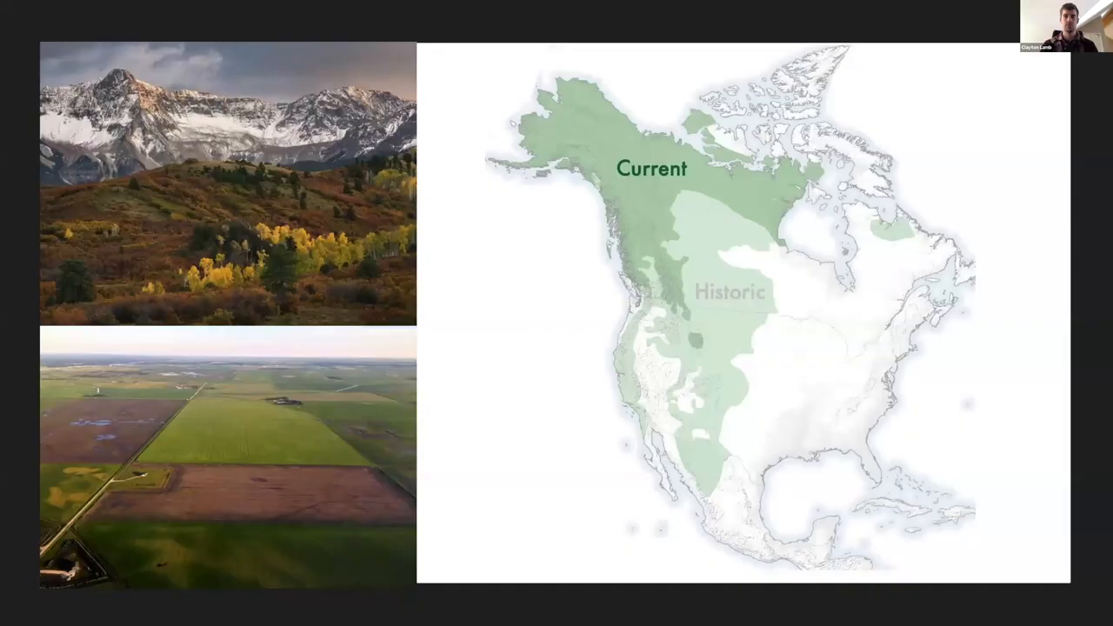